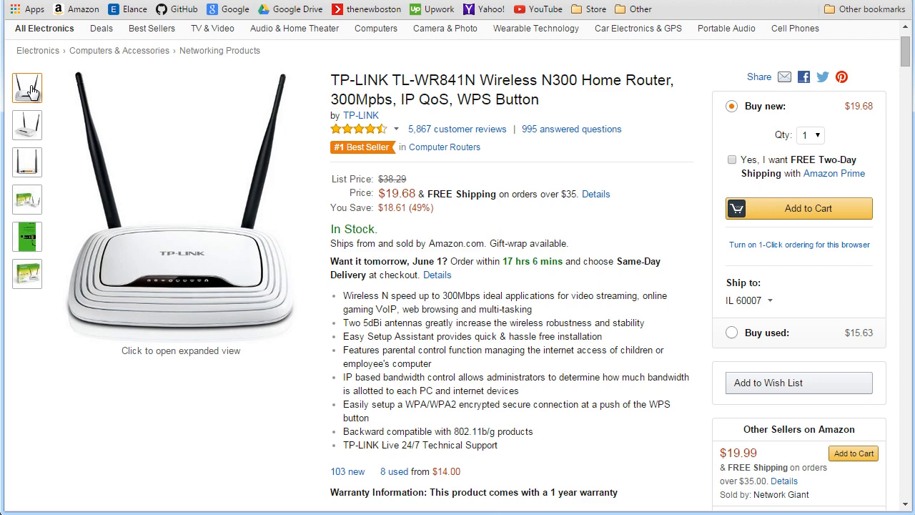
mouse_move(246, 192)
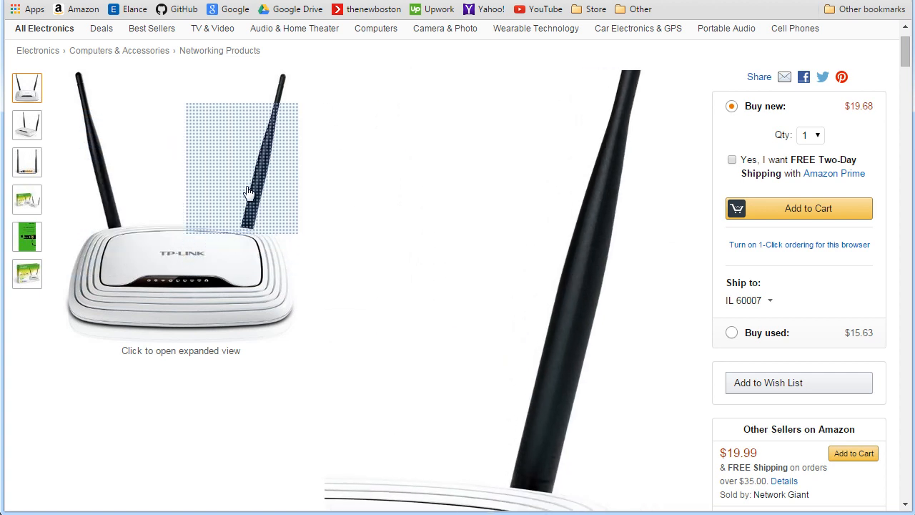
Switch the main image to the router's angled view, then to its rear-side photo.
left_click(26, 126)
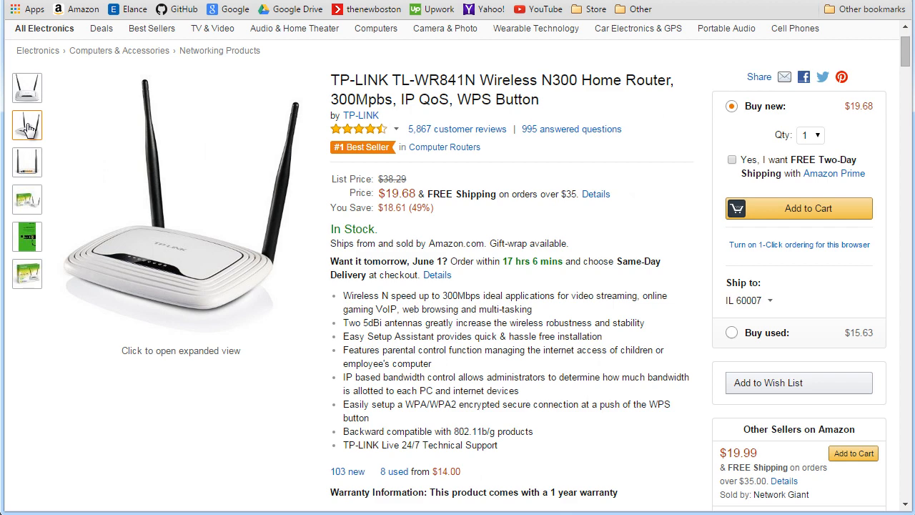
left_click(26, 163)
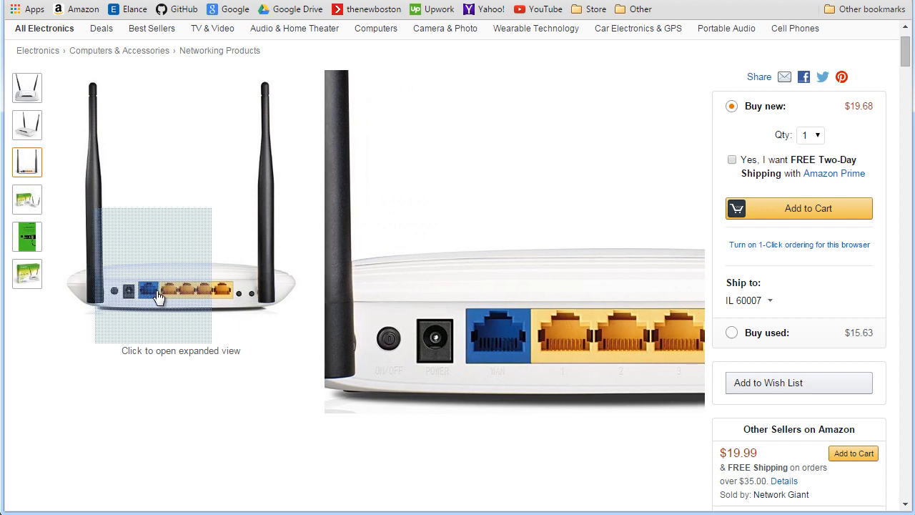
mouse_move(186, 295)
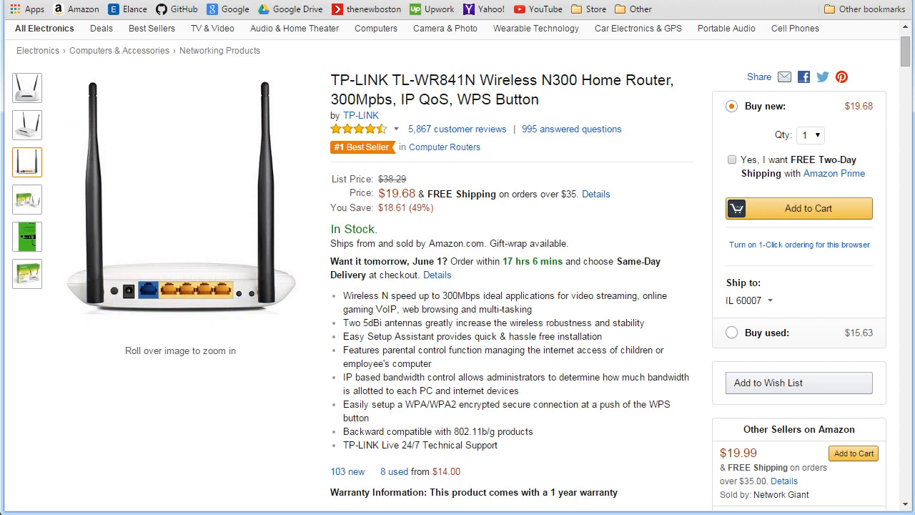
mouse_move(178, 300)
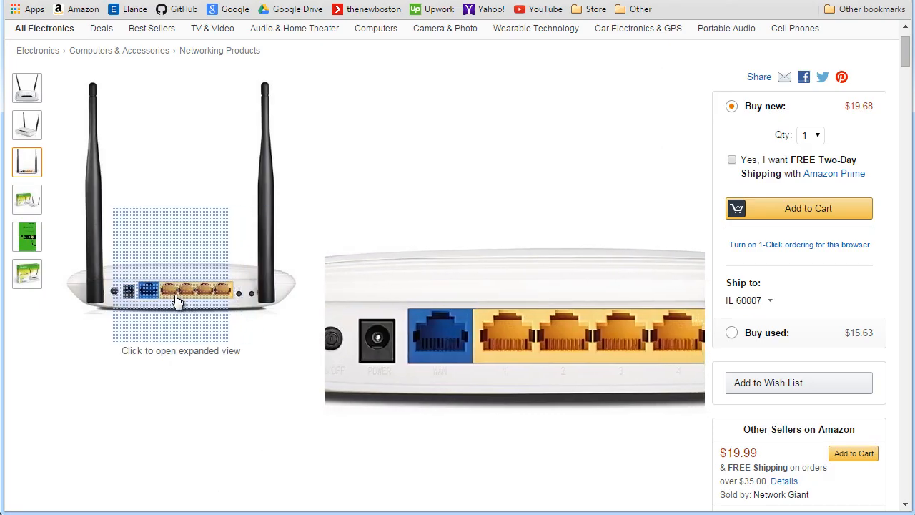
mouse_move(200, 301)
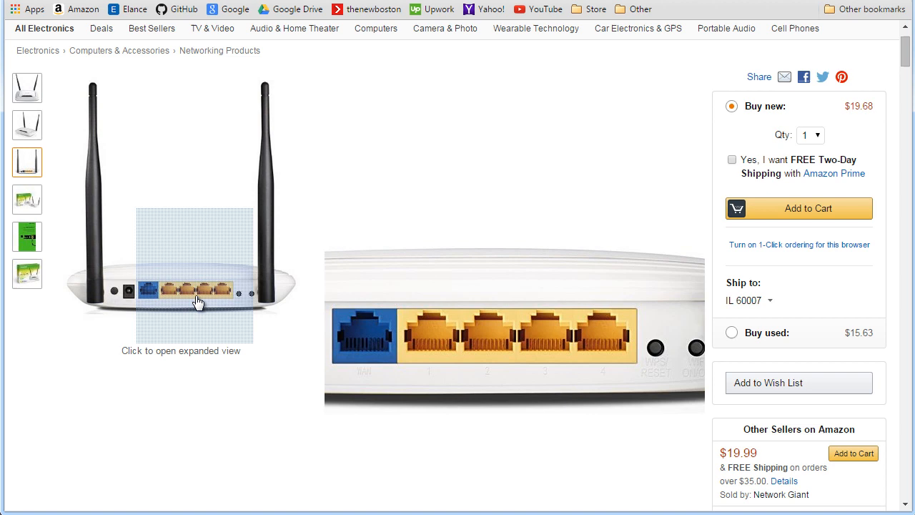
mouse_move(156, 296)
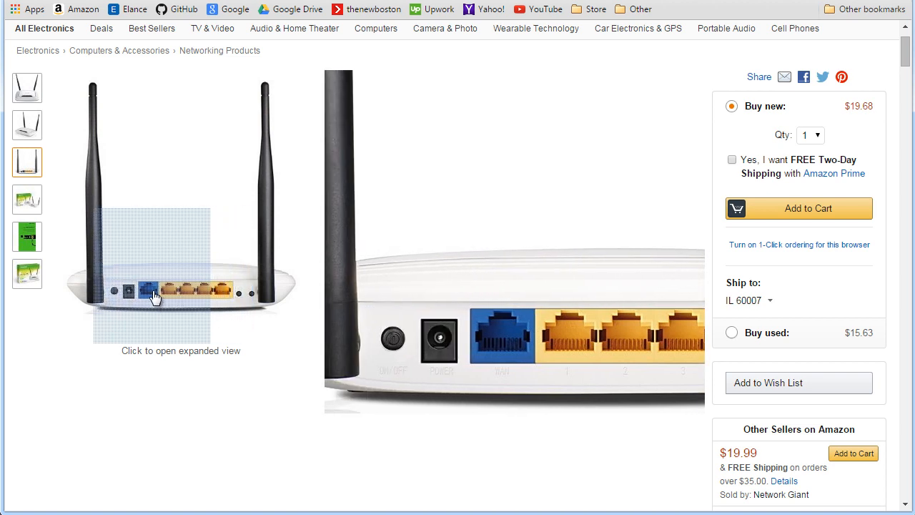
Show the photo of the router beside its retail box after inspecting the rear ports.
left_click(26, 201)
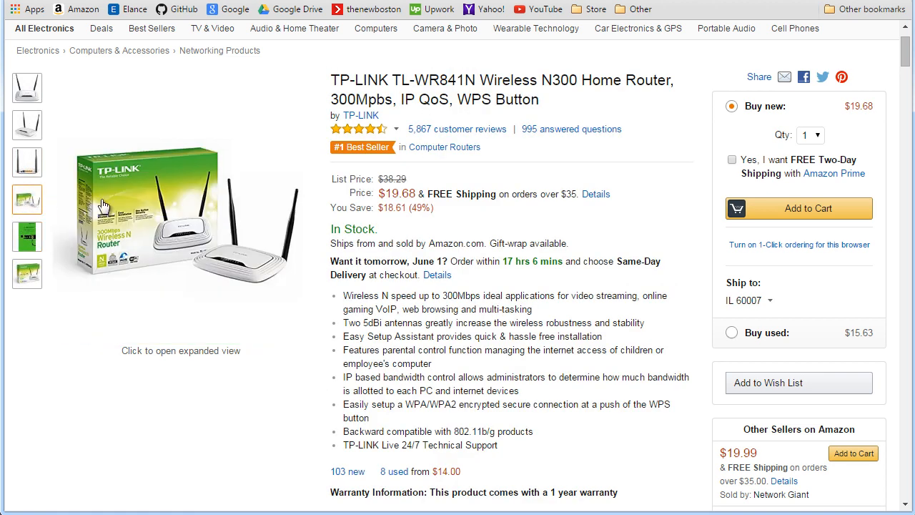